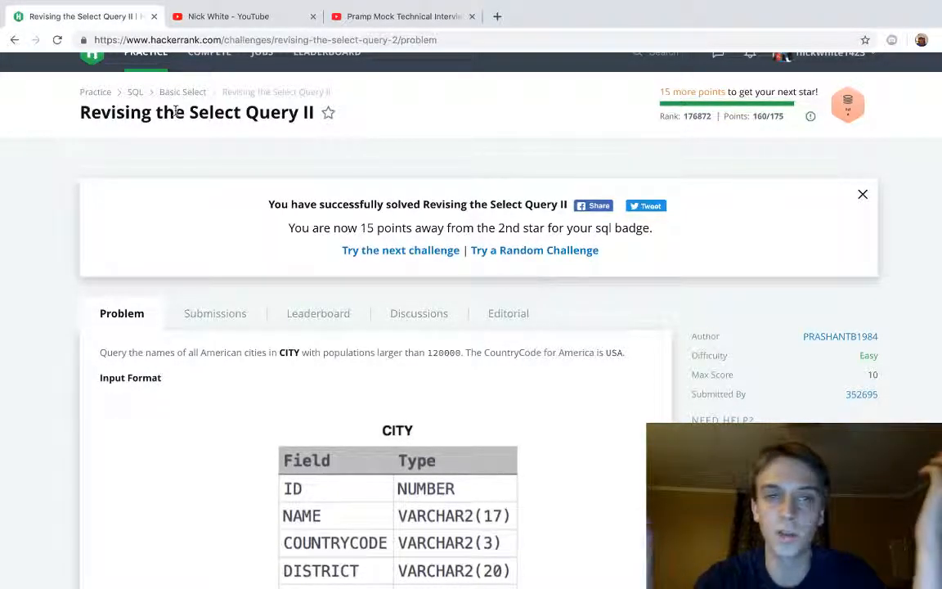
# Scroll through the challenge description to reach the code editor.
pyautogui.scroll(-3)
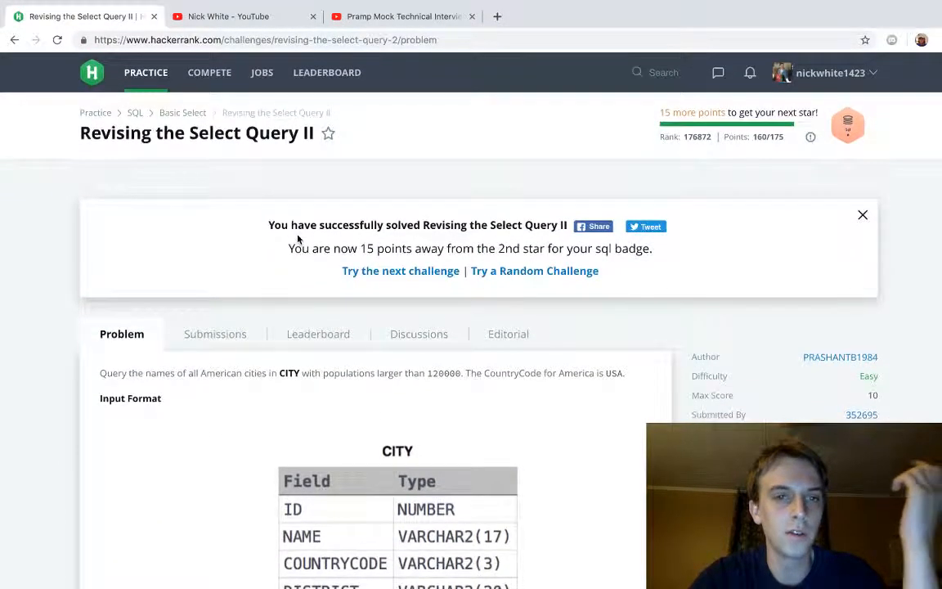
pyautogui.scroll(-3)
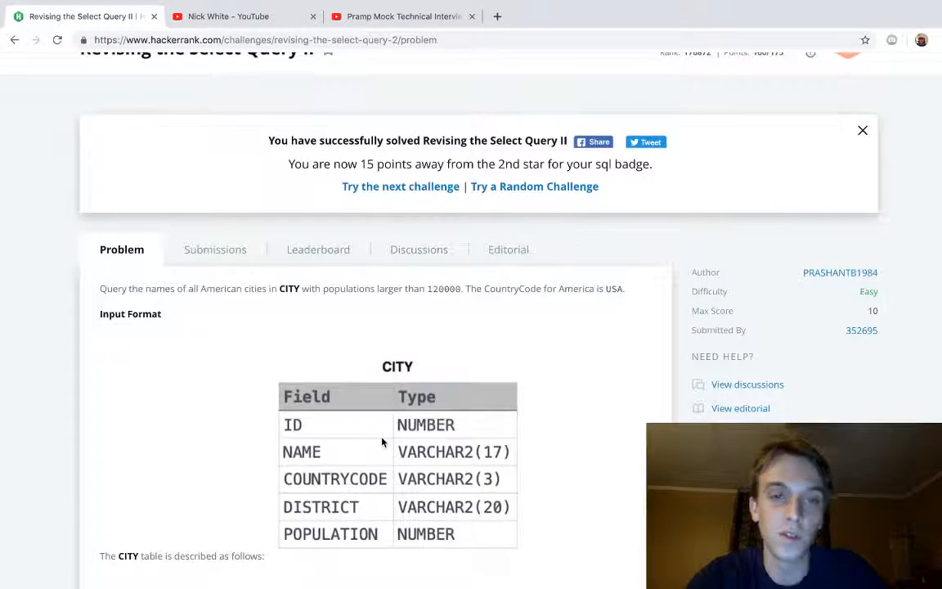
pyautogui.scroll(3)
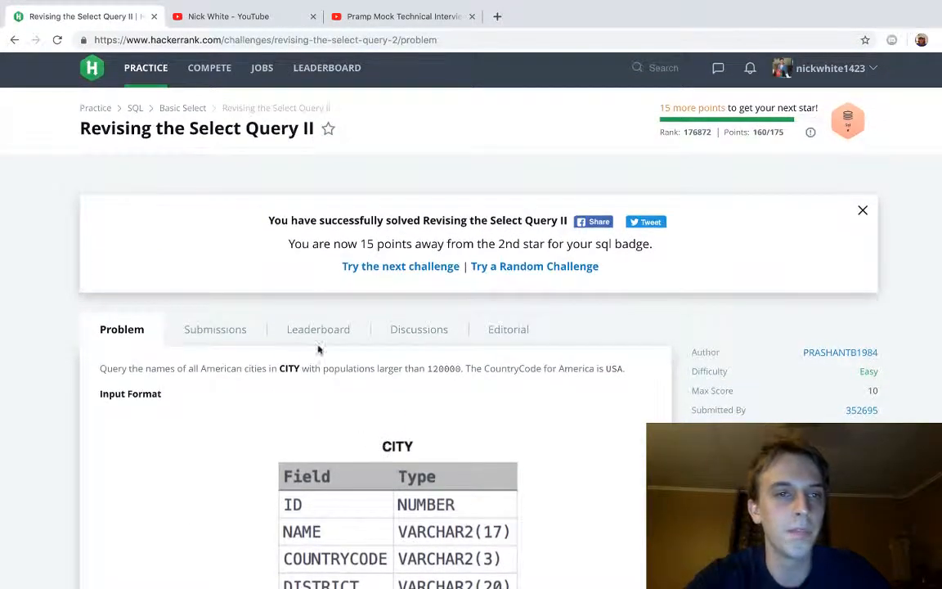
pyautogui.scroll(-3)
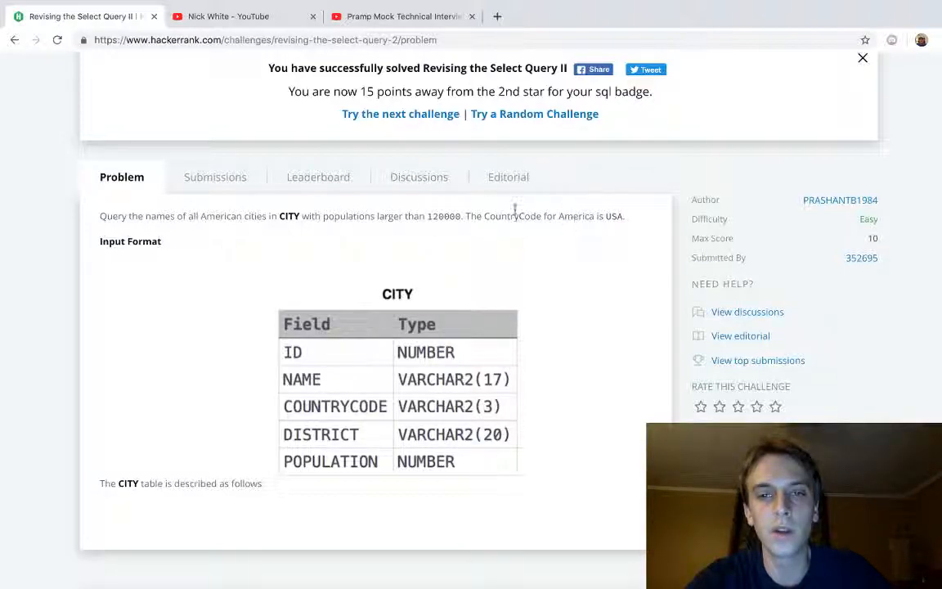
pyautogui.moveTo(181, 229)
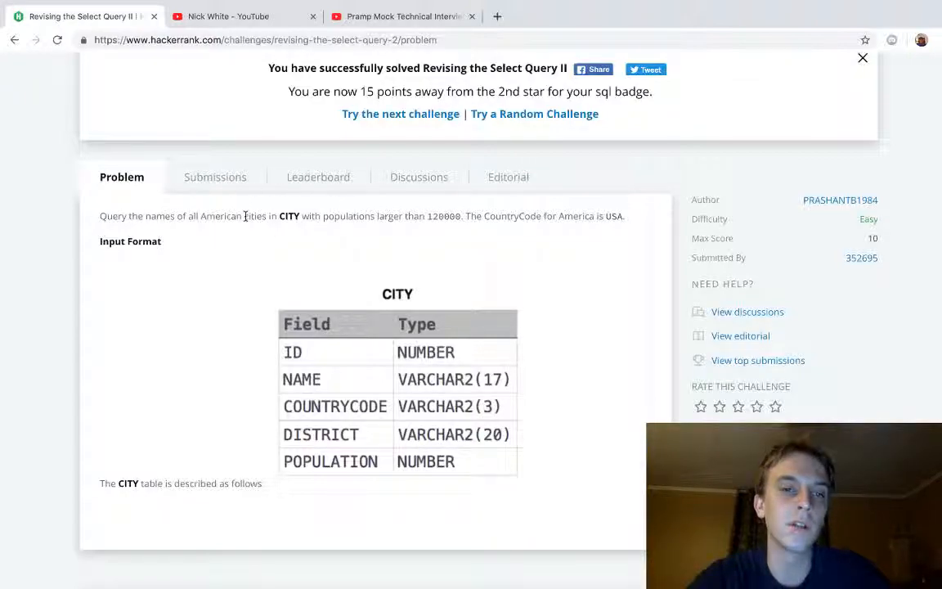
pyautogui.moveTo(439, 206)
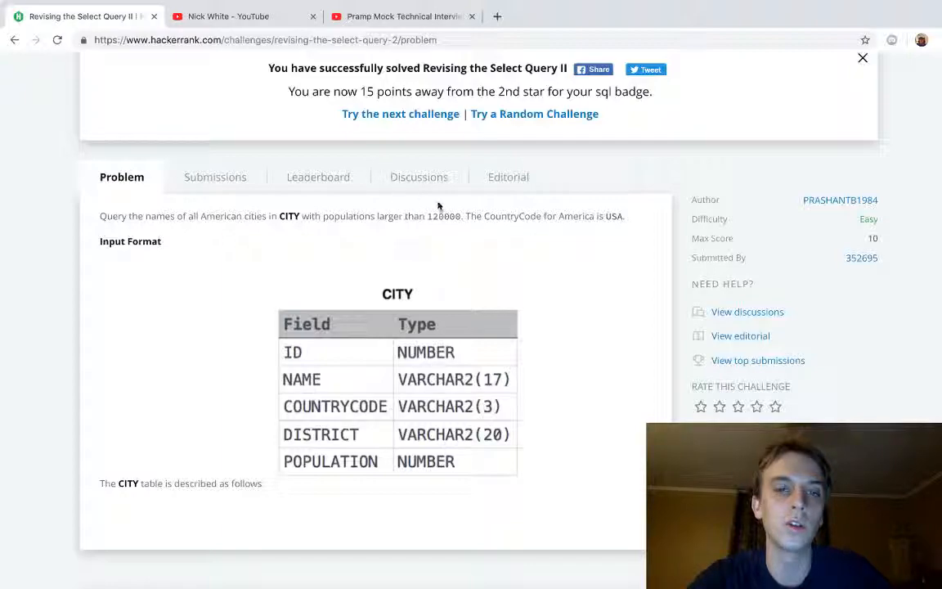
pyautogui.moveTo(327, 412)
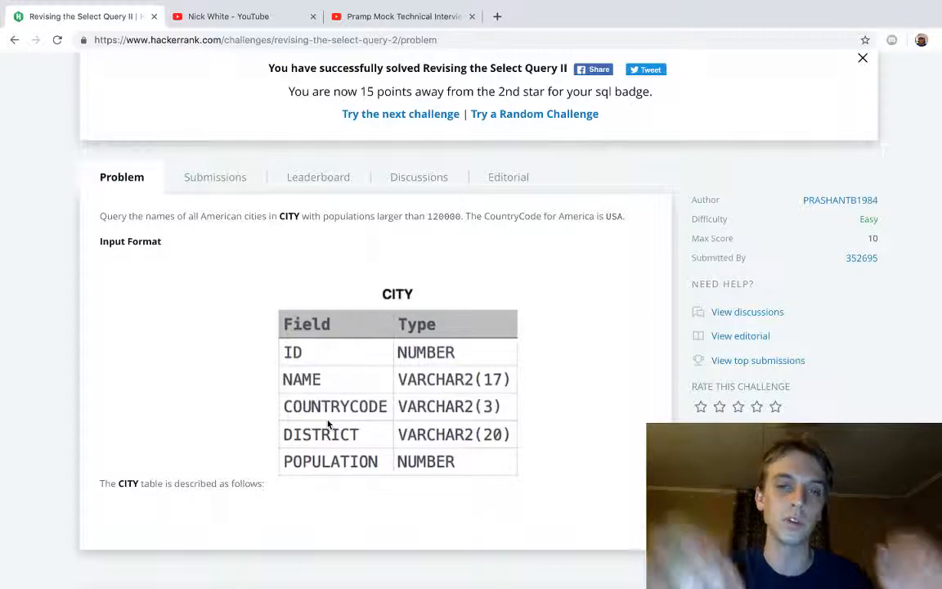
pyautogui.scroll(-3)
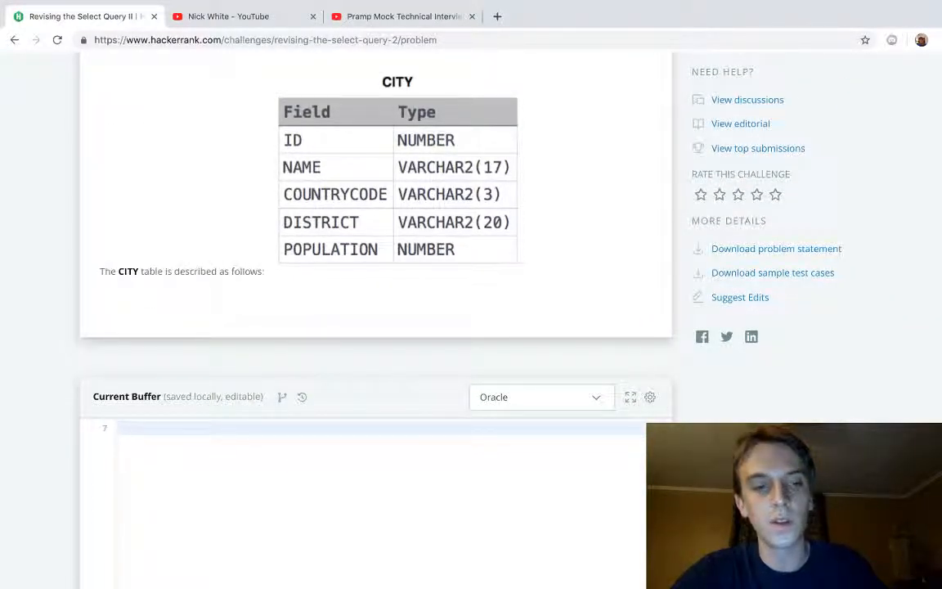
# Write SELECT * FROM CITY WHERE COUNTRYCODE = 'USA' AND POPULATION > 100000; in the editor.
pyautogui.write('SEL')
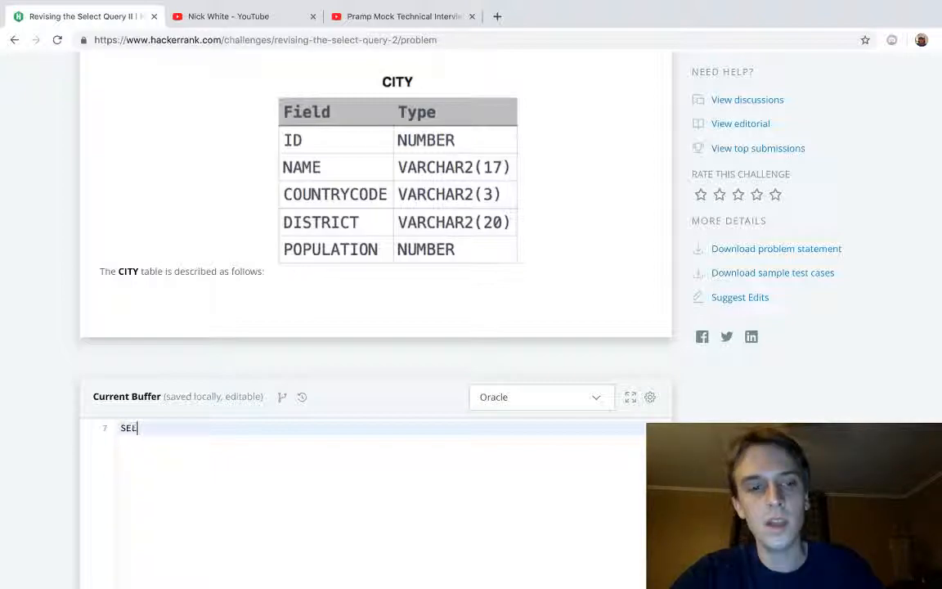
pyautogui.write('ECT * FROM')
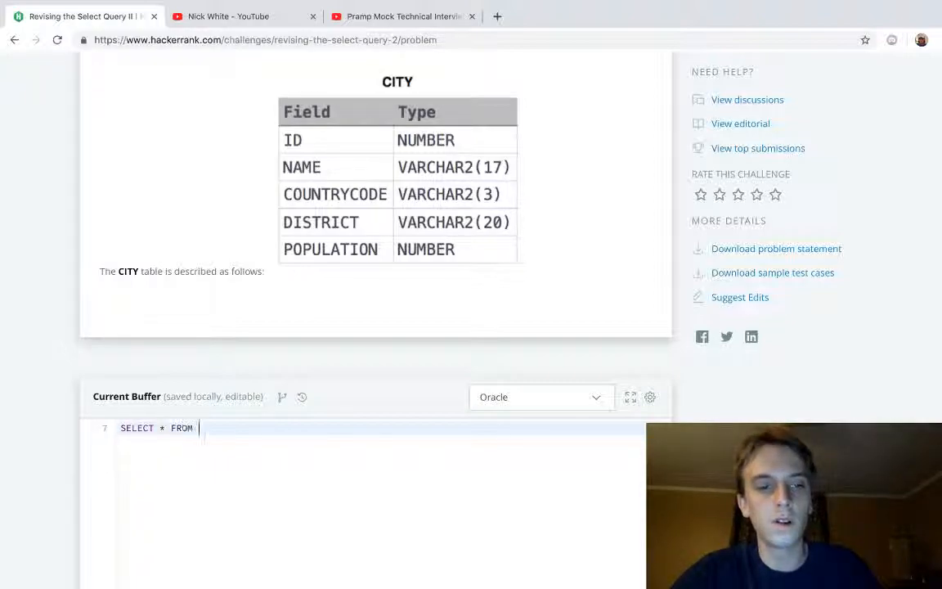
pyautogui.write('CITY WHERE')
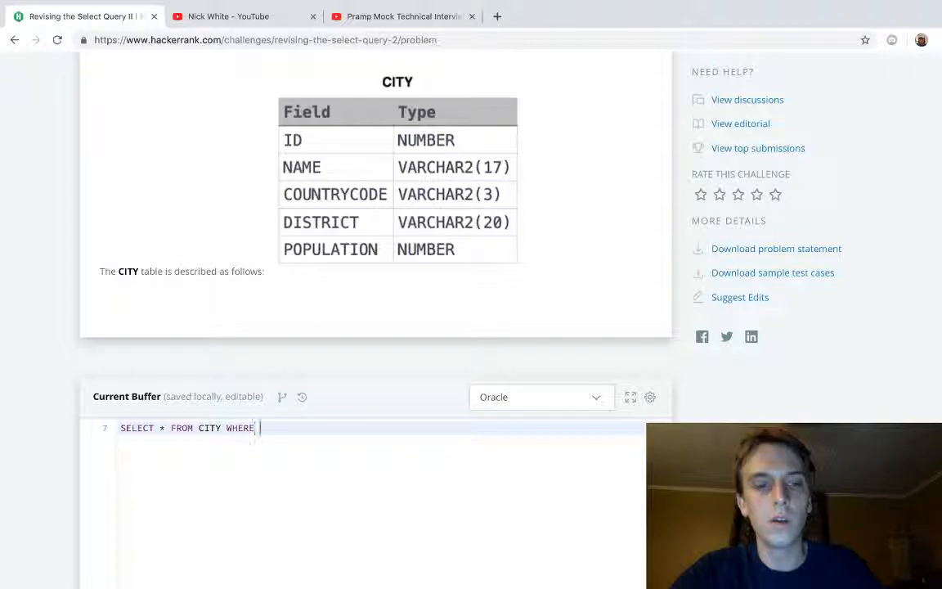
pyautogui.write('POPULATION')
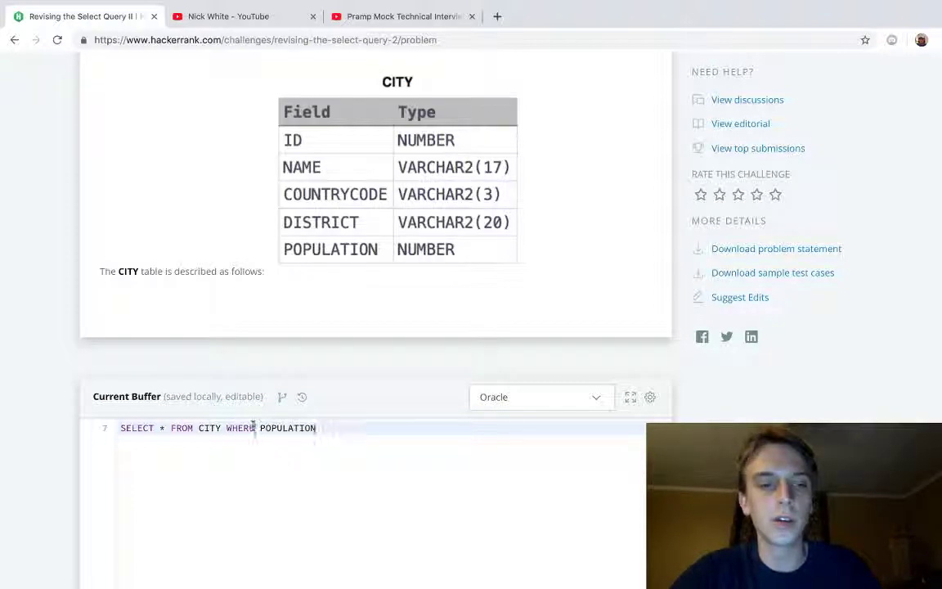
pyautogui.write('COUNTRYCODE')
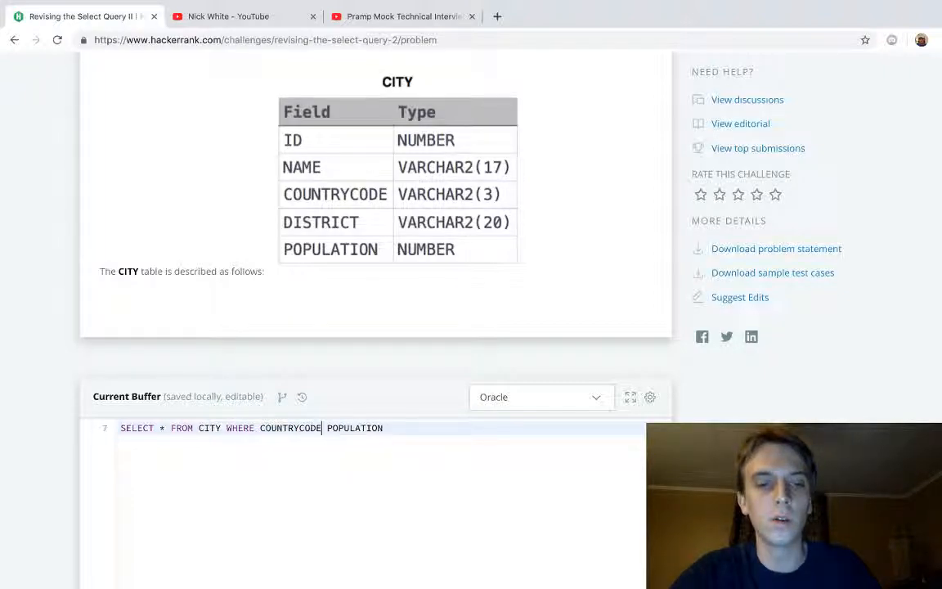
pyautogui.write("= 'USA'")
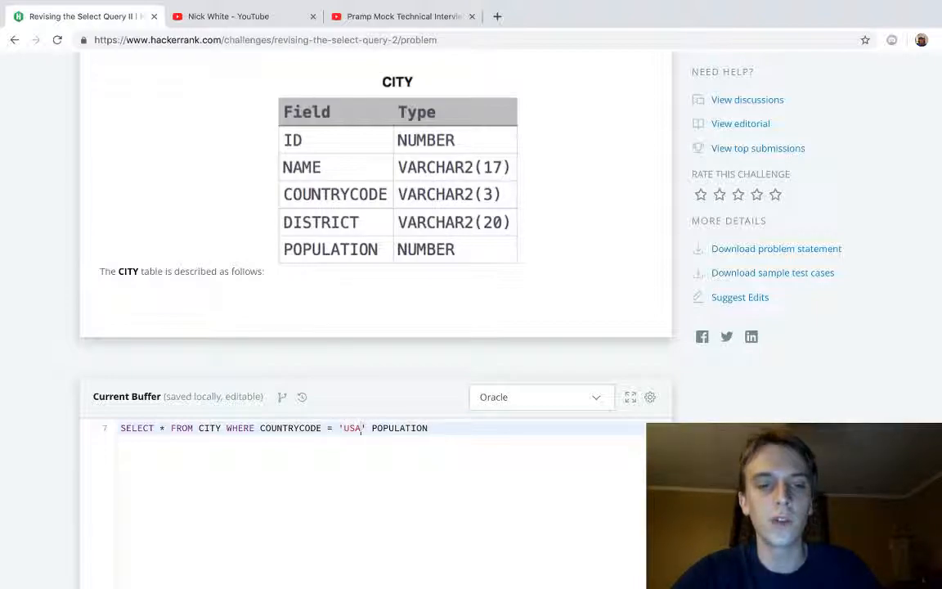
pyautogui.write('AND')
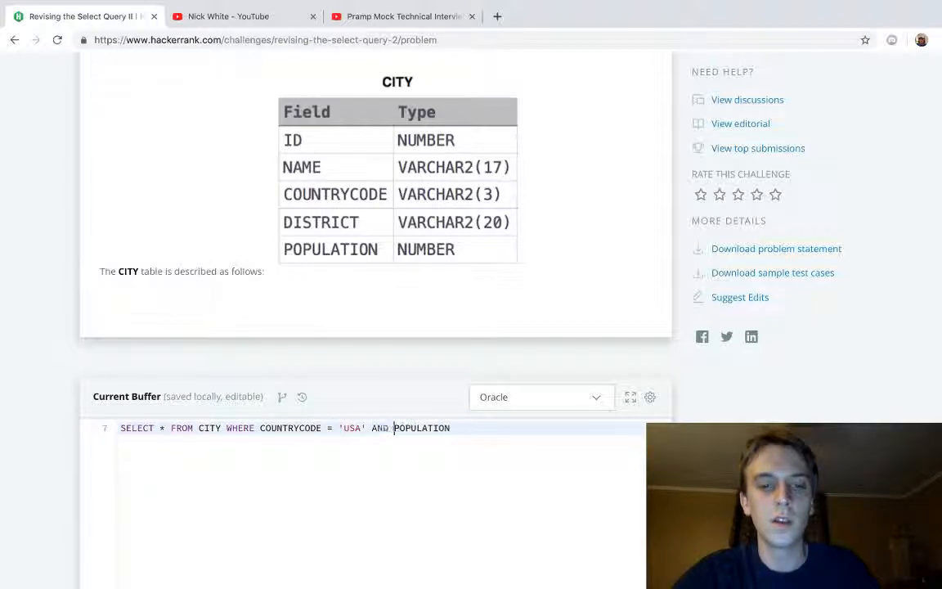
pyautogui.write('> 100')
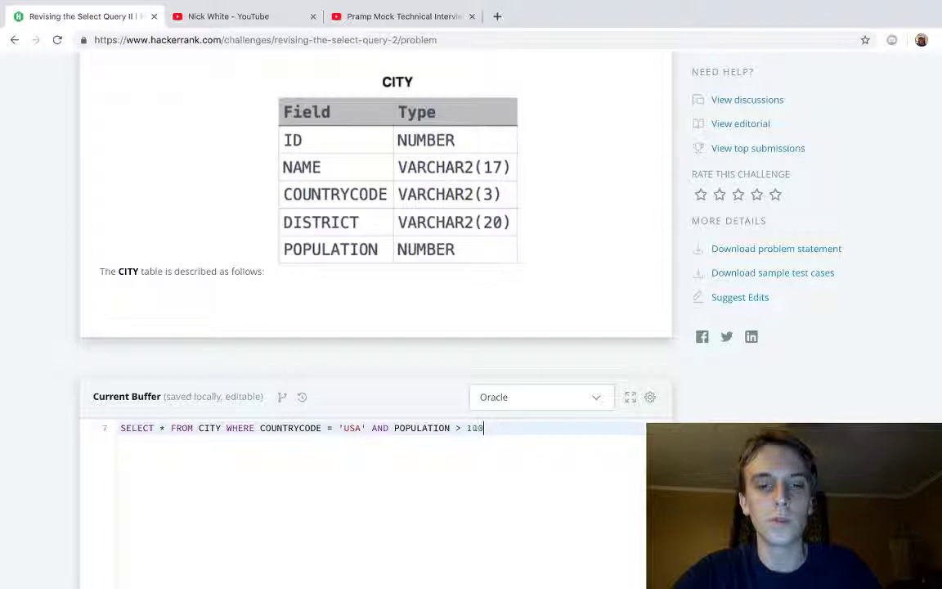
pyautogui.write('000;')
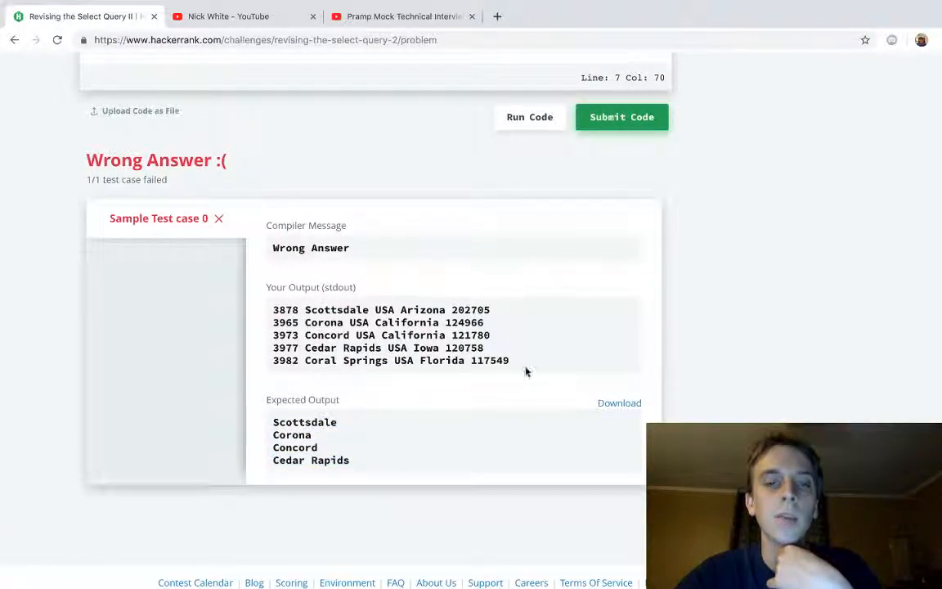
# Scroll back up after reviewing the Wrong Answer output against the expected names.
pyautogui.scroll(3)
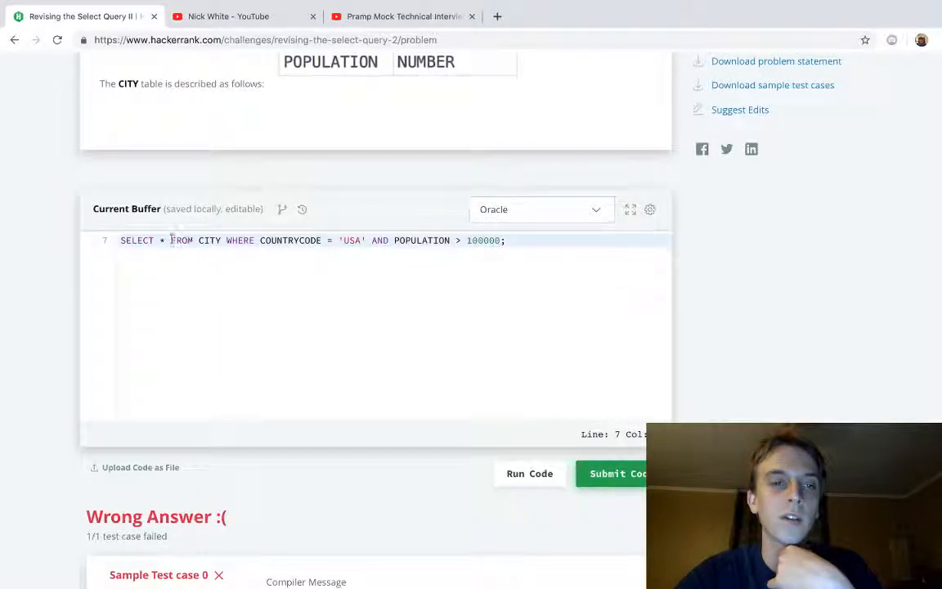
pyautogui.scroll(3)
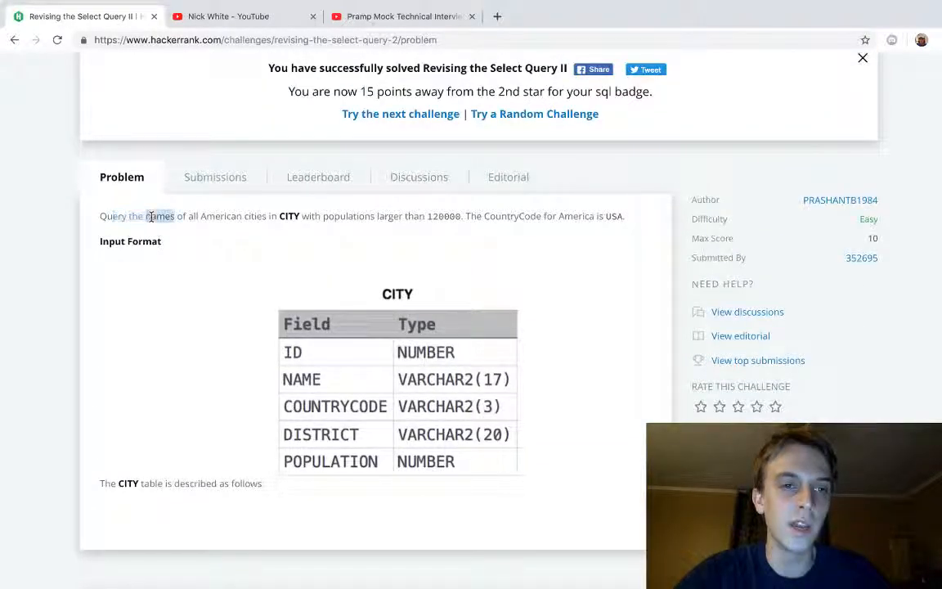
# Change the SELECT list from * to NAME so only city names are returned.
pyautogui.scroll(-3)
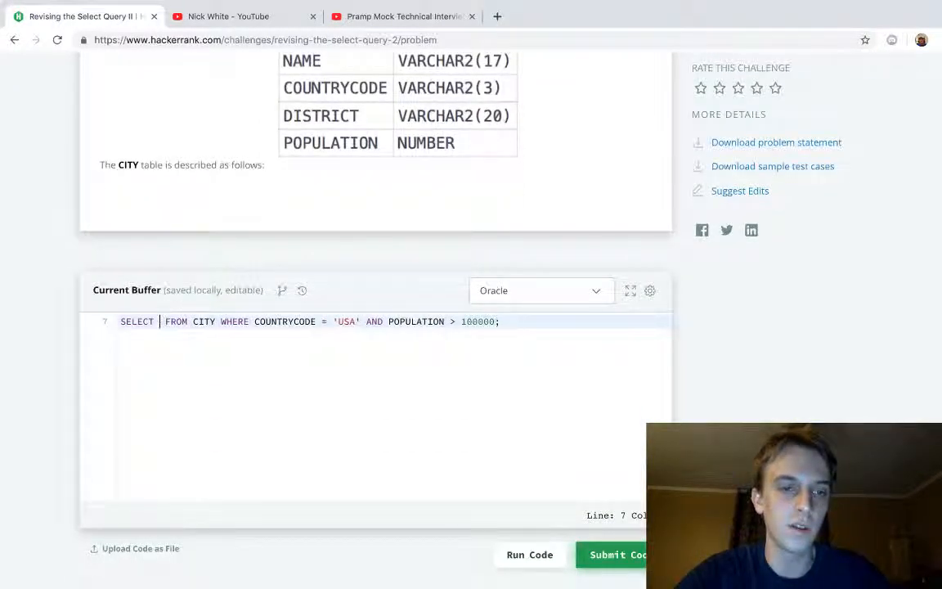
pyautogui.write('NAMES')
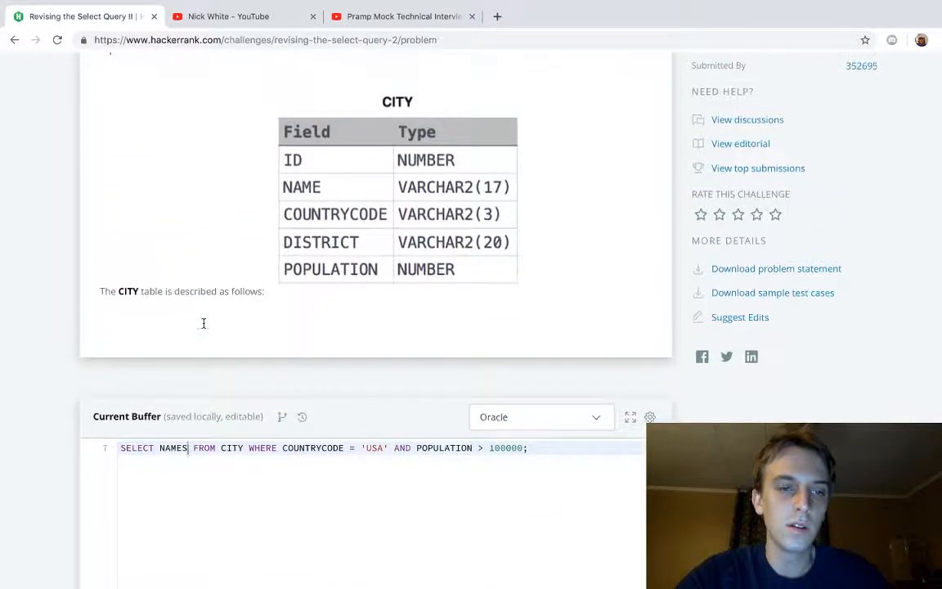
pyautogui.press('Backspace')
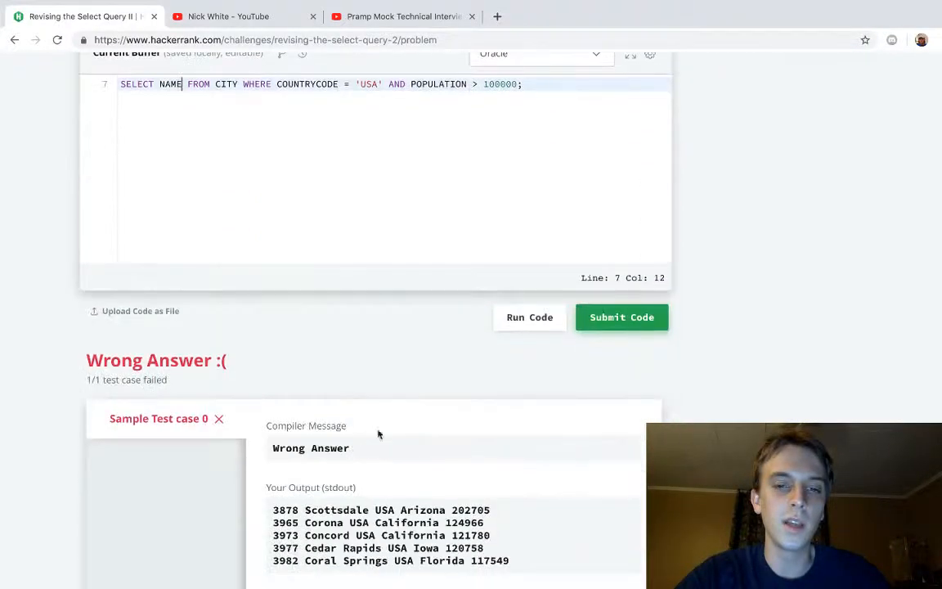
pyautogui.scroll(3)
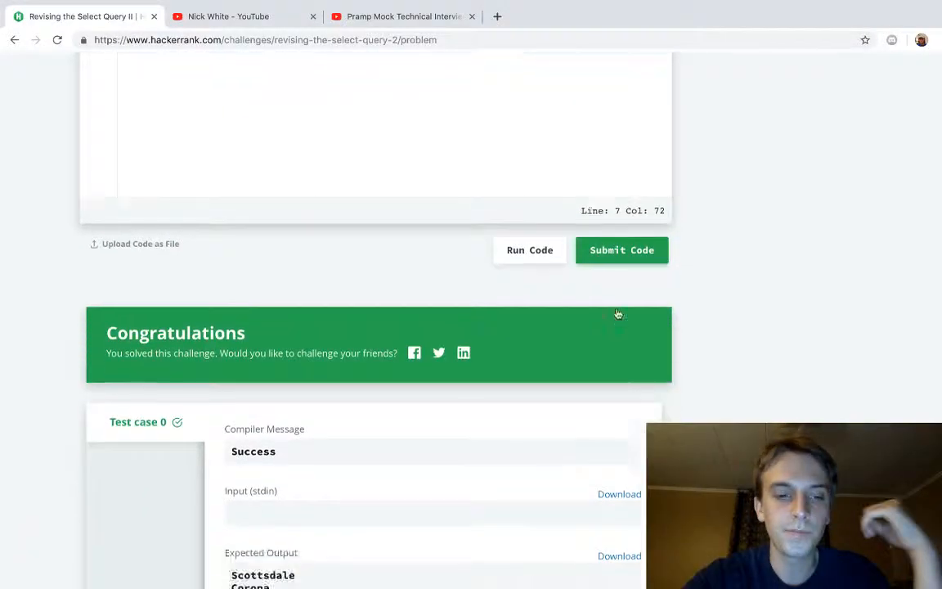
# Scroll back to the top of the page after the submission succeeds.
pyautogui.scroll(3)
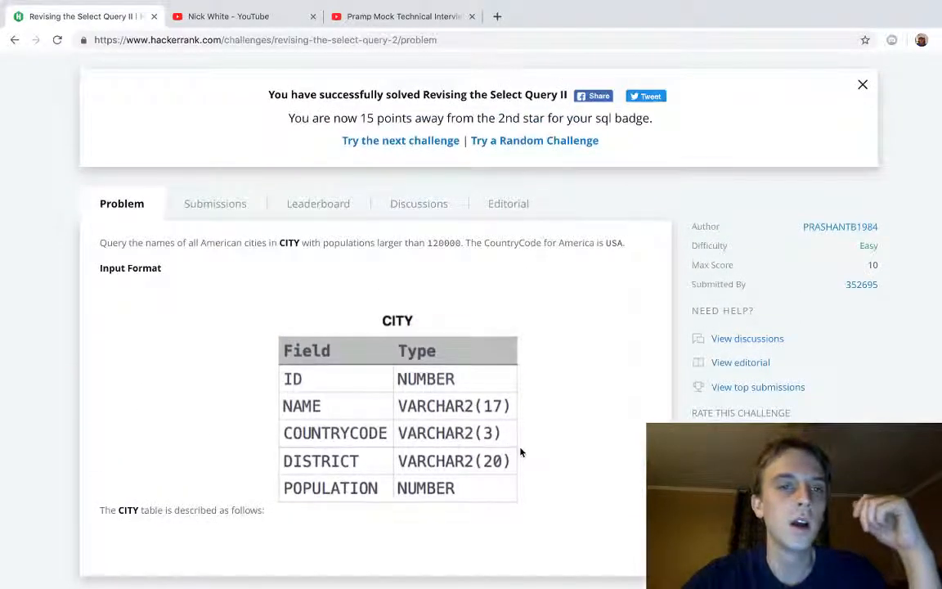
pyautogui.scroll(3)
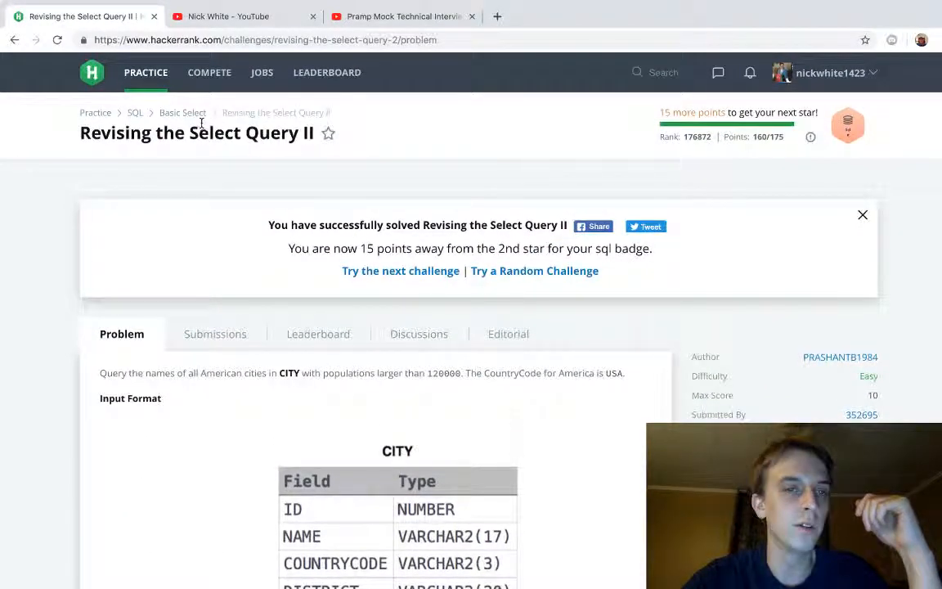
pyautogui.moveTo(320, 190)
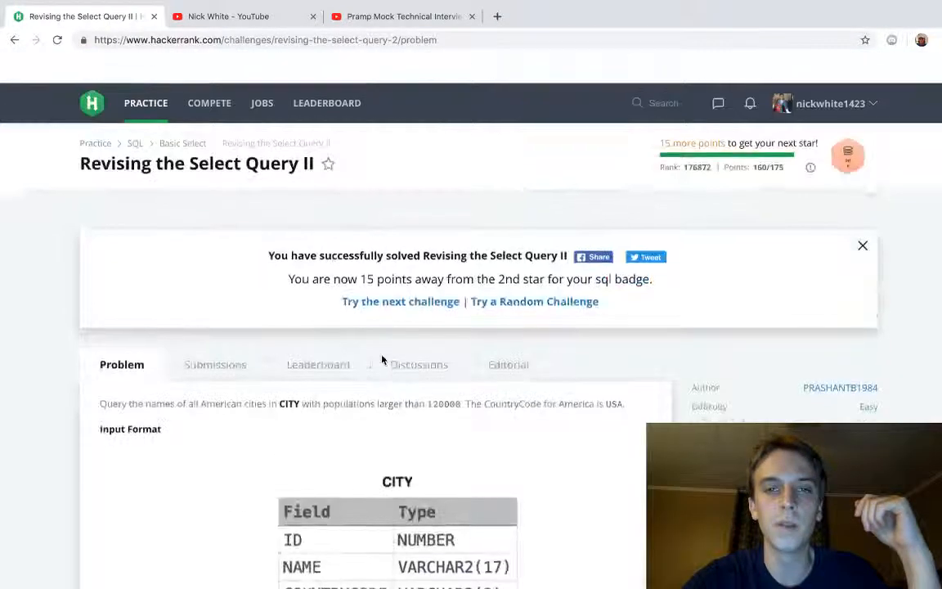
pyautogui.scroll(3)
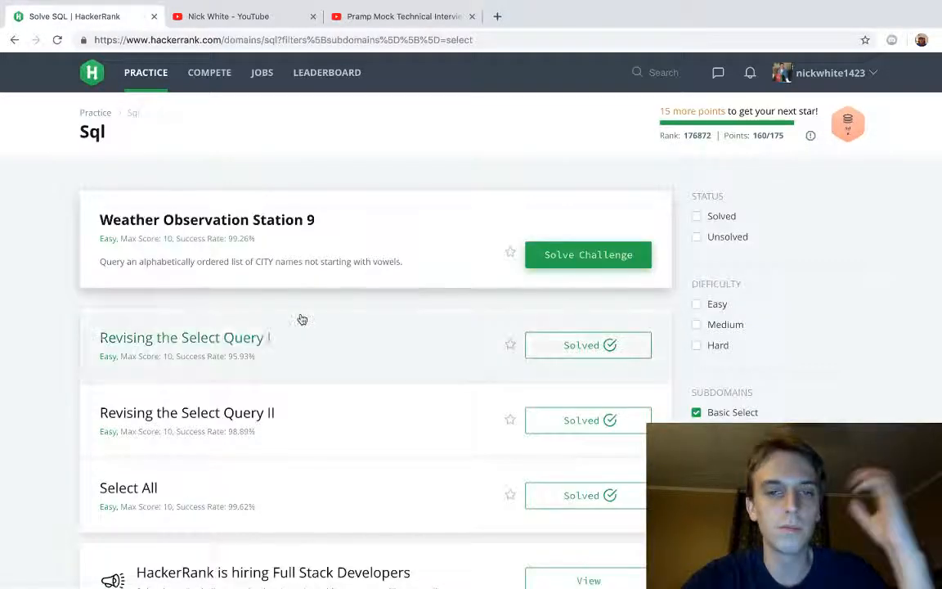
pyautogui.scroll(-3)
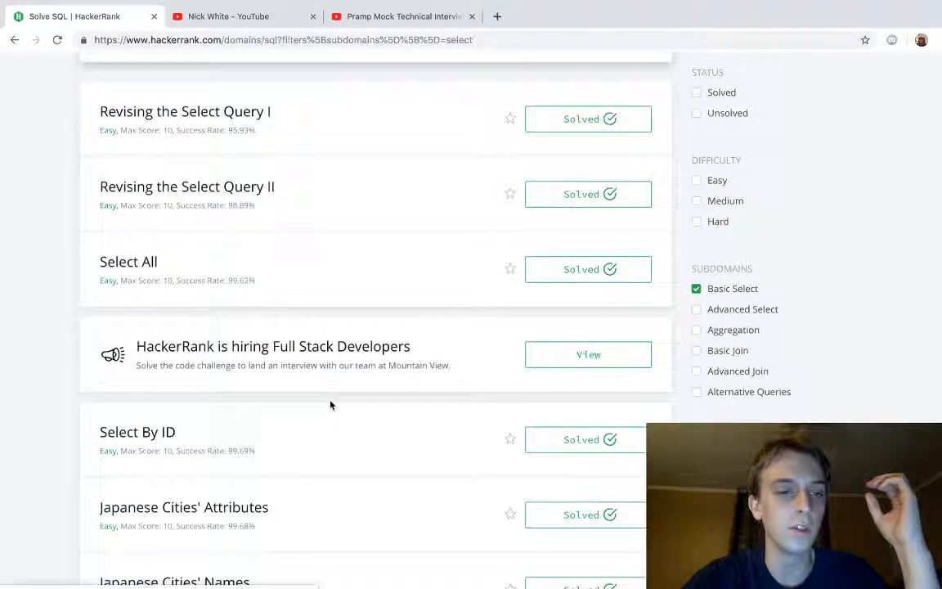
pyautogui.click(186, 187)
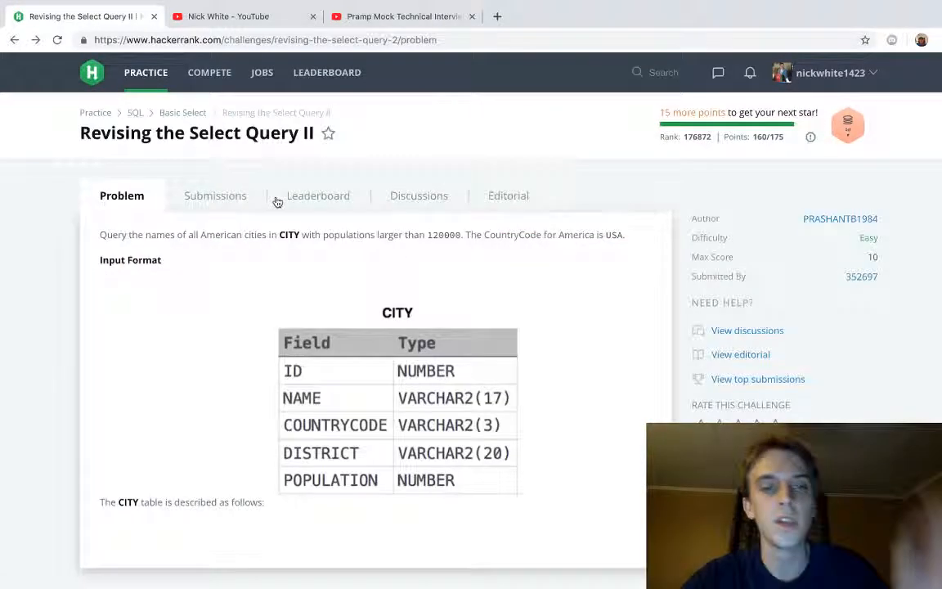
pyautogui.scroll(-3)
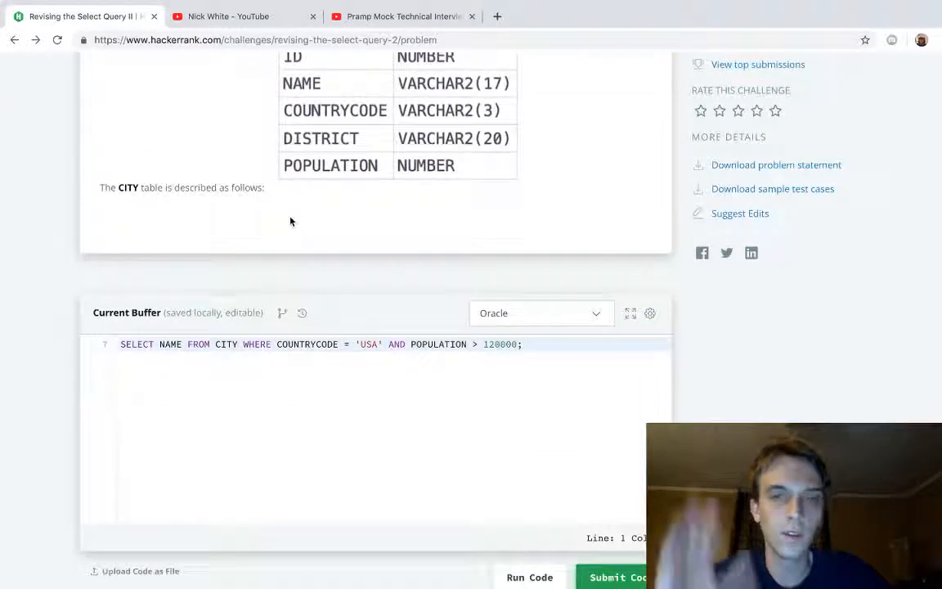